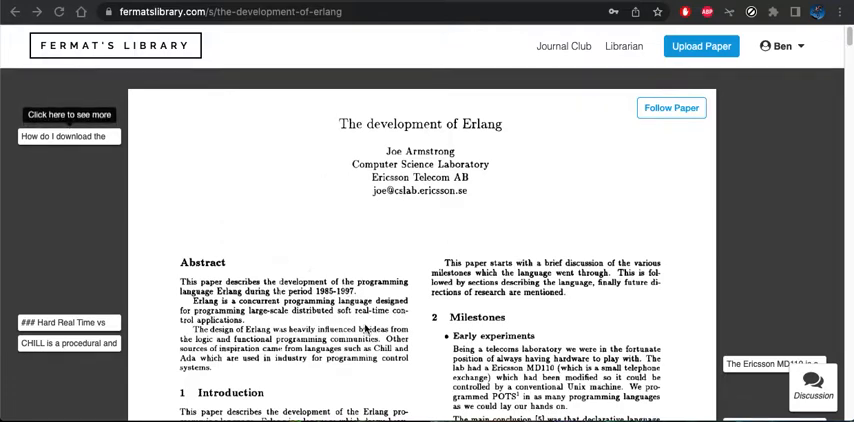
mouse_move(427, 140)
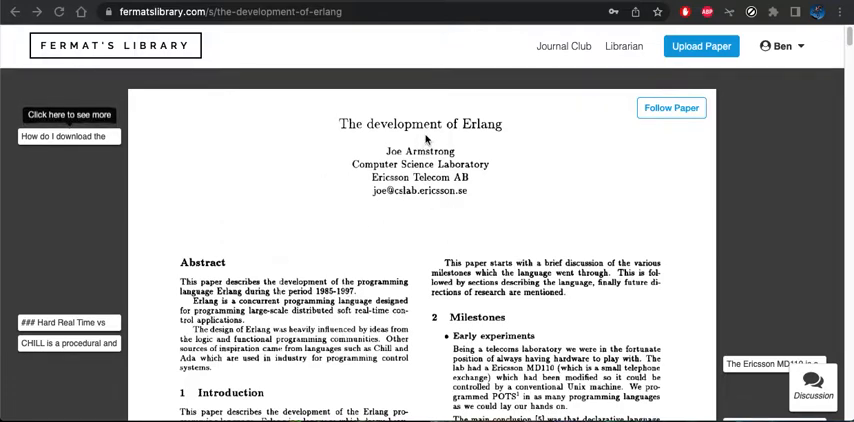
mouse_move(302, 171)
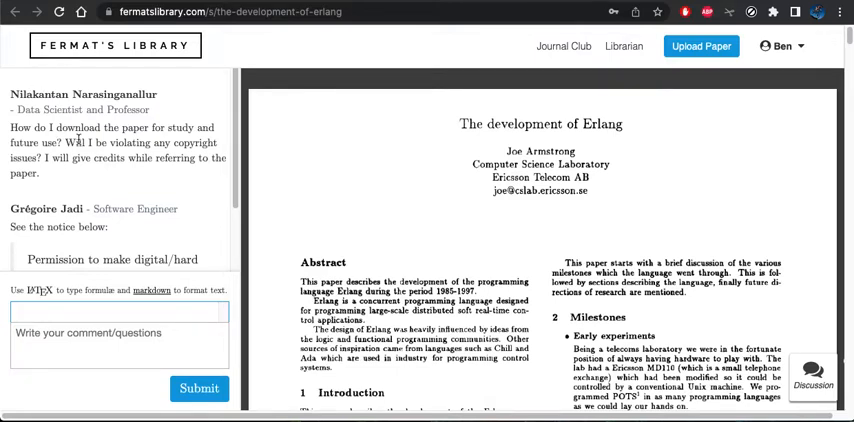
scroll("down", 3)
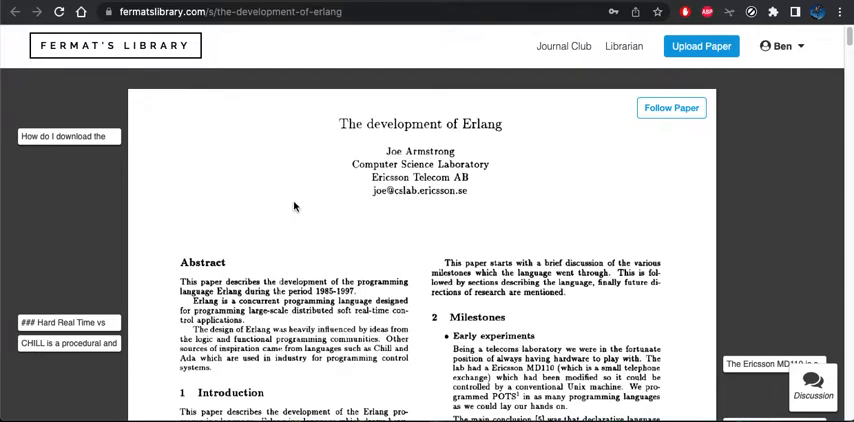
mouse_move(344, 229)
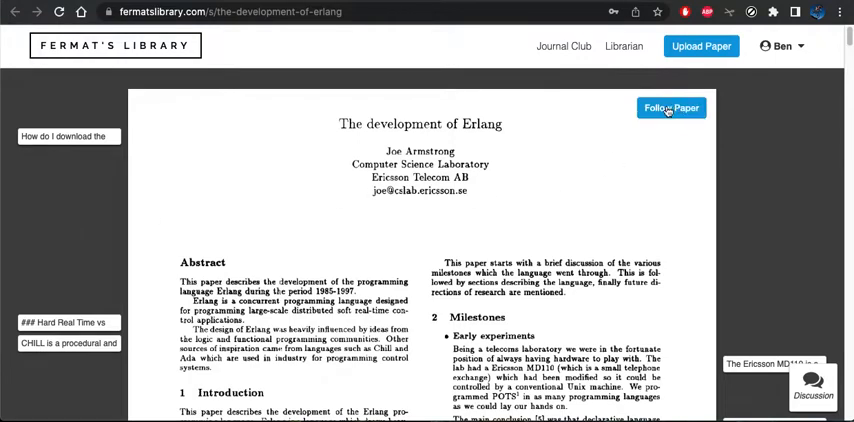
mouse_move(670, 116)
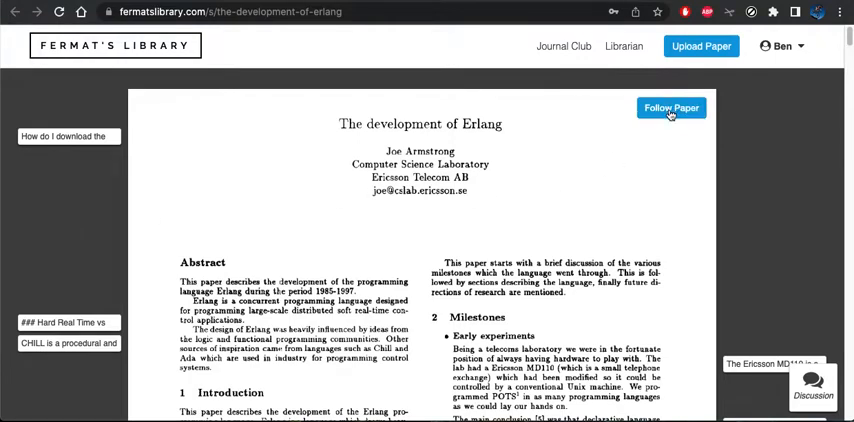
mouse_move(374, 257)
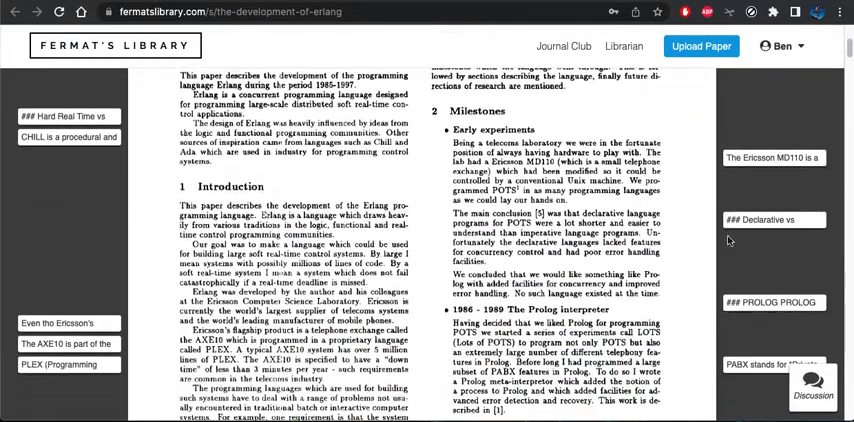
left_click(775, 222)
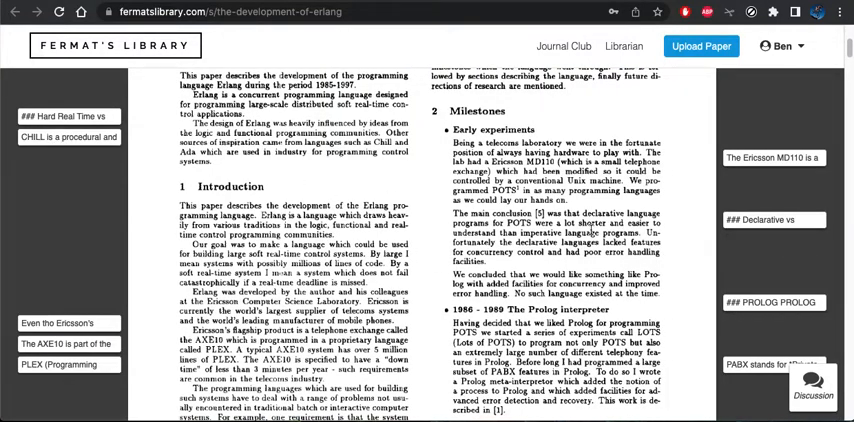
scroll("down", 3)
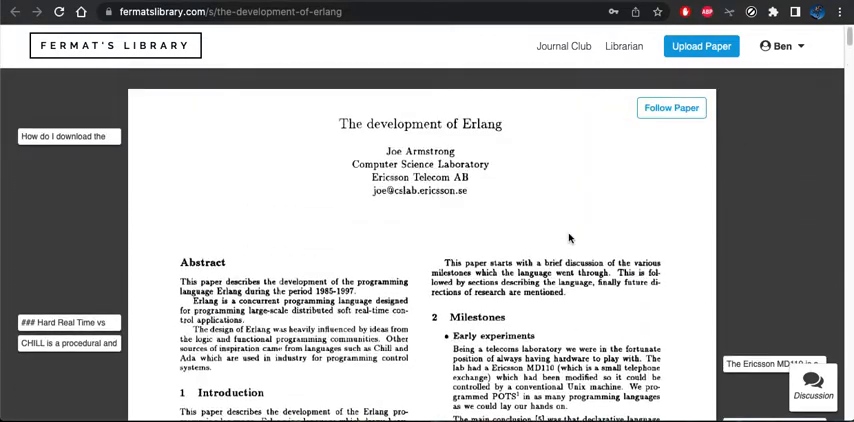
mouse_move(339, 180)
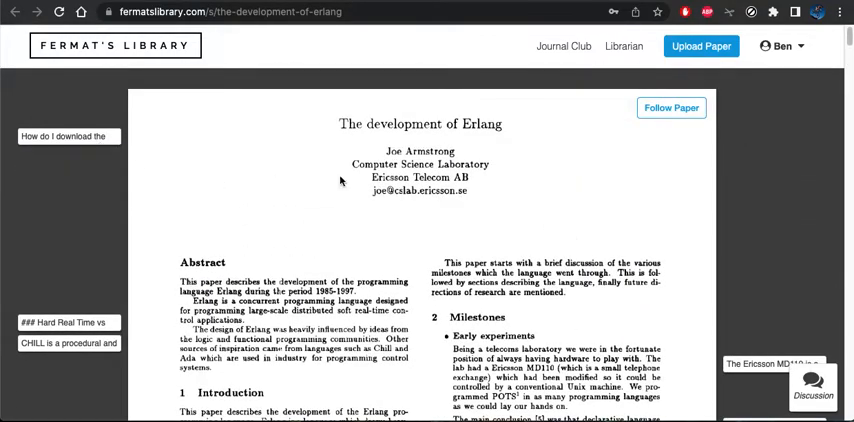
scroll("down", 3)
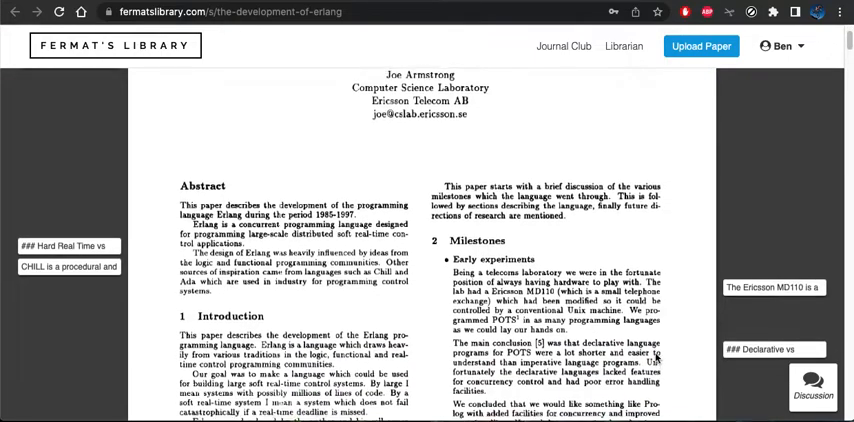
scroll("down", 3)
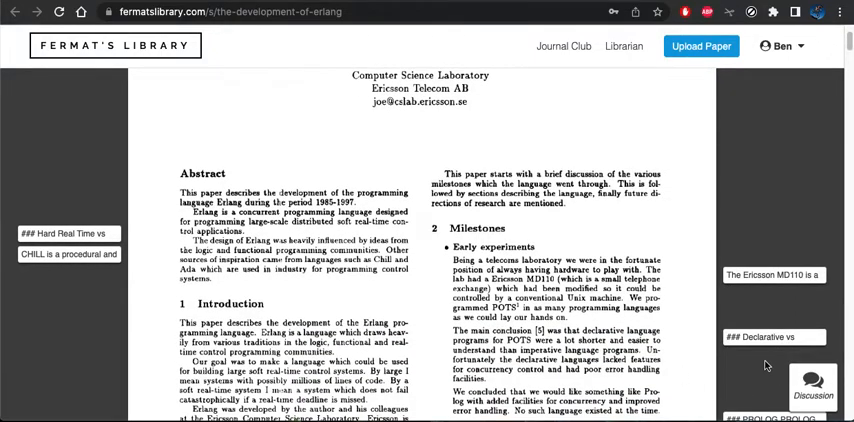
scroll("down", 3)
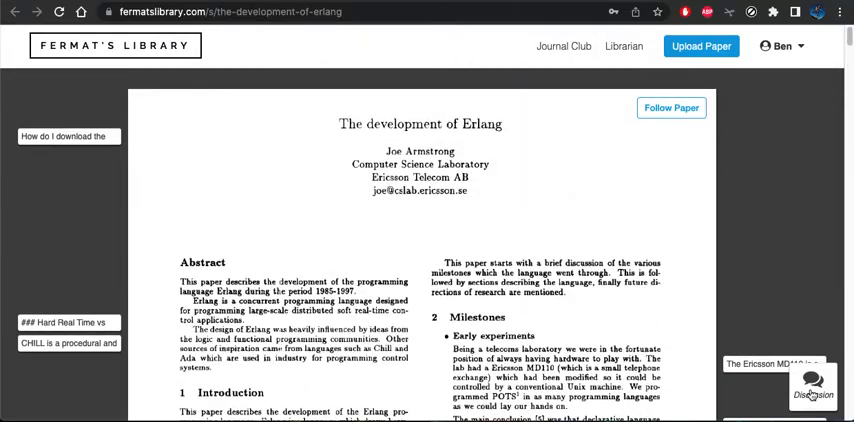
scroll("down", 3)
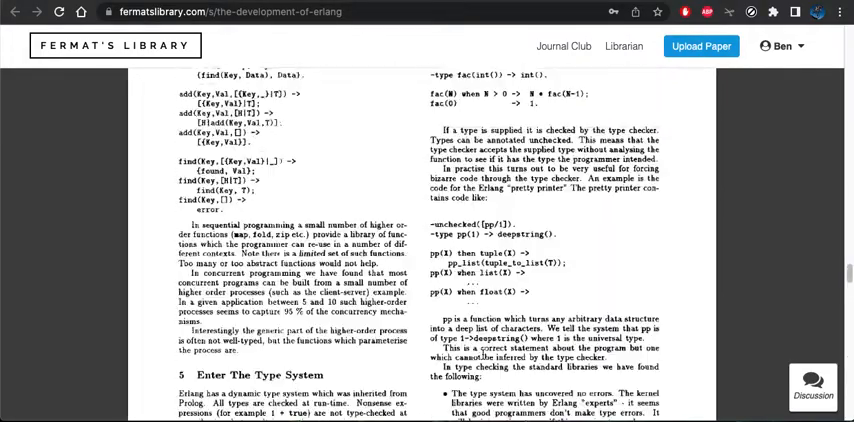
scroll("down", 3)
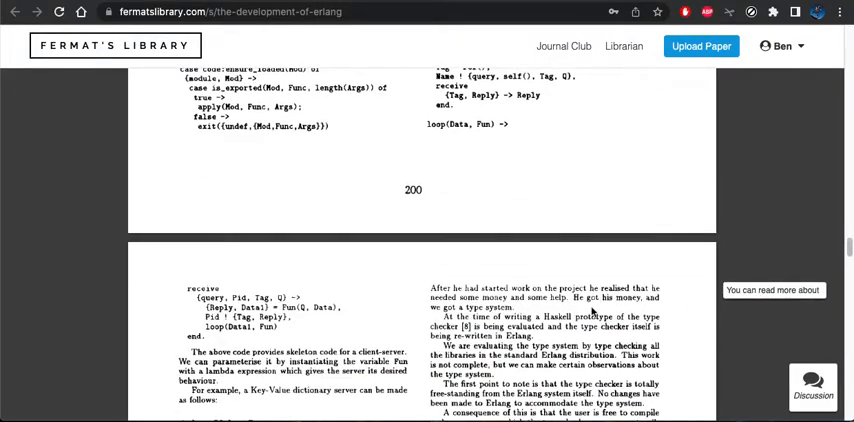
scroll("down", 3)
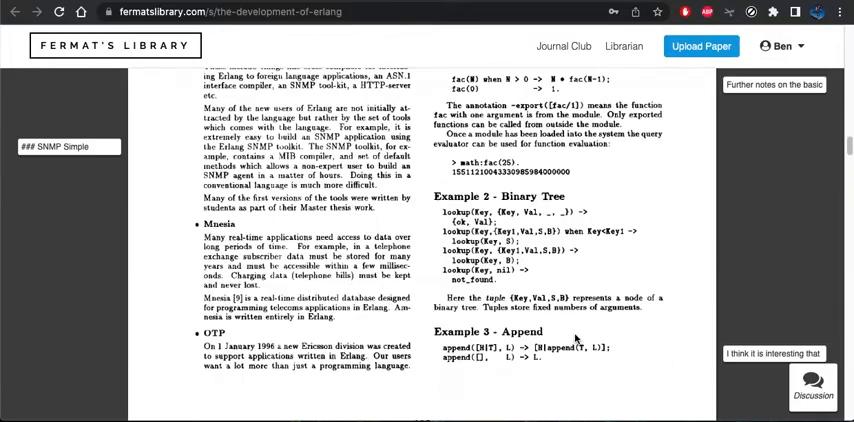
scroll("down", 3)
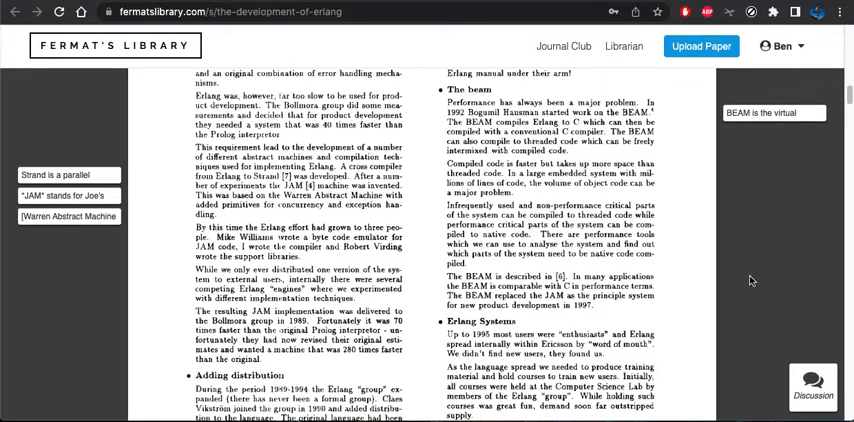
mouse_move(762, 277)
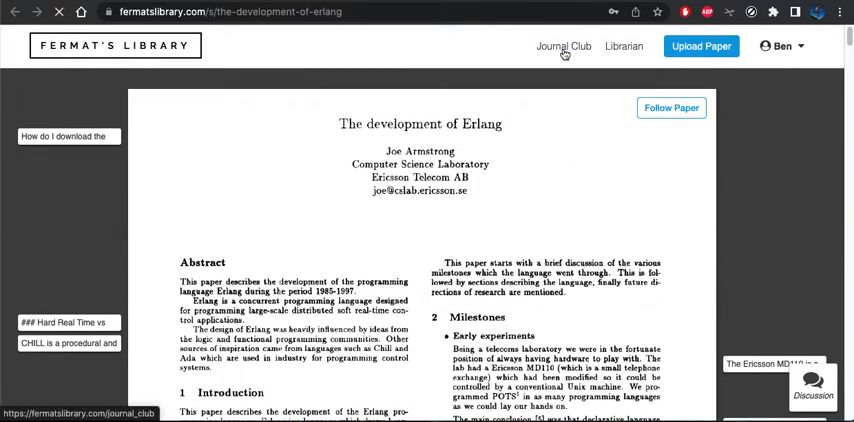
- Open the Journal Club page and scroll down to the previously featured papers list
left_click(562, 46)
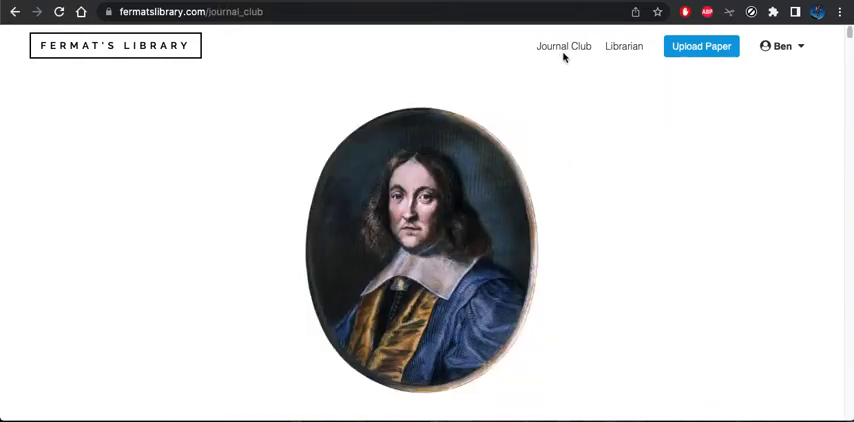
scroll("down", 3)
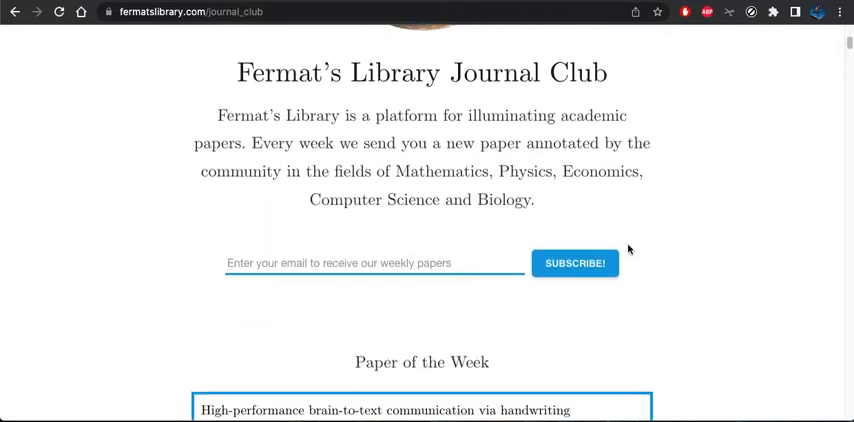
scroll("down", 3)
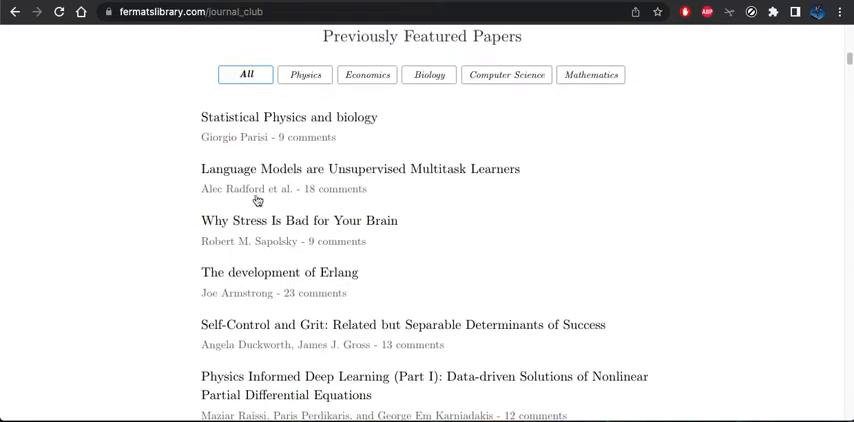
mouse_move(288, 258)
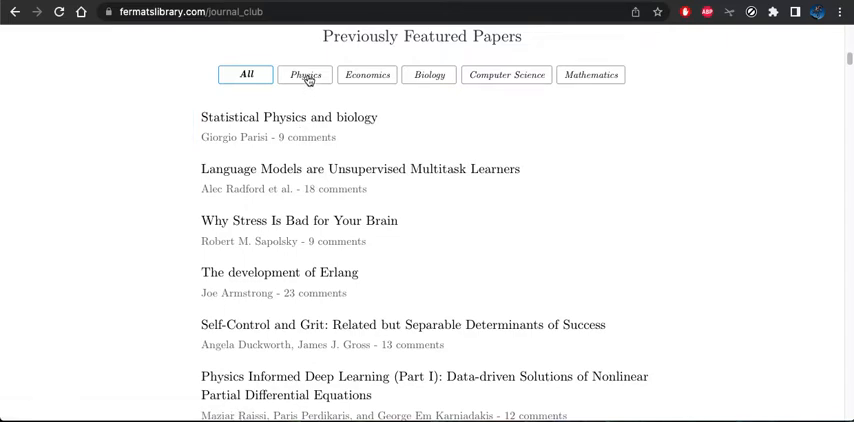
- Filter featured papers to Physics, browse them, scroll back up, and go to Librarian
left_click(305, 74)
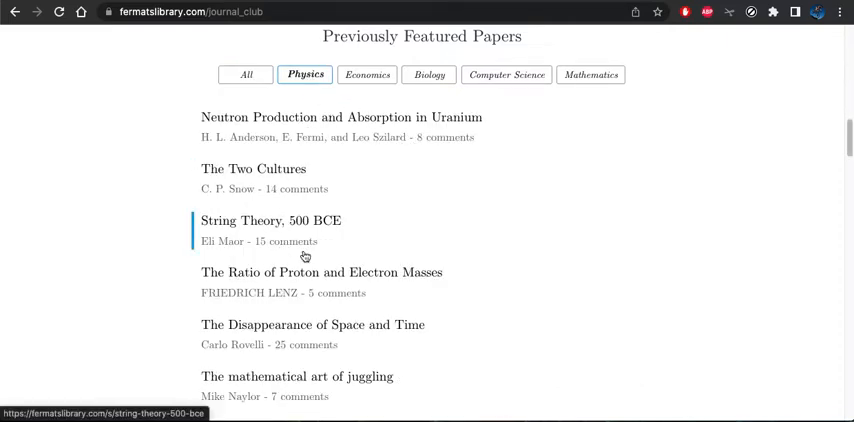
mouse_move(461, 264)
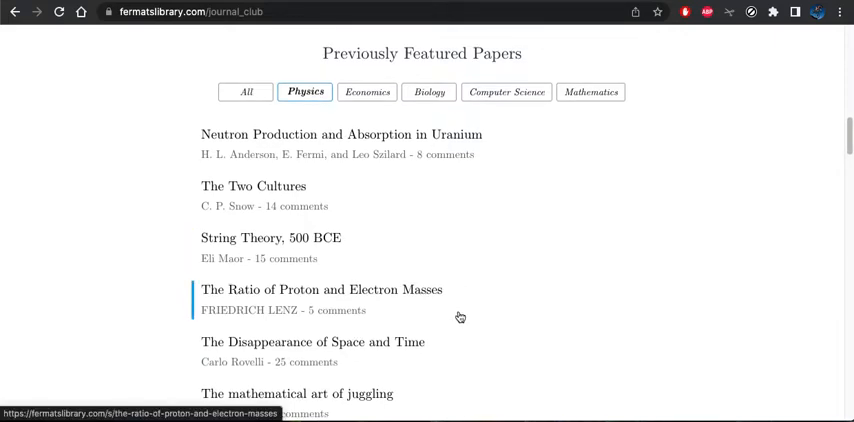
scroll("down", 3)
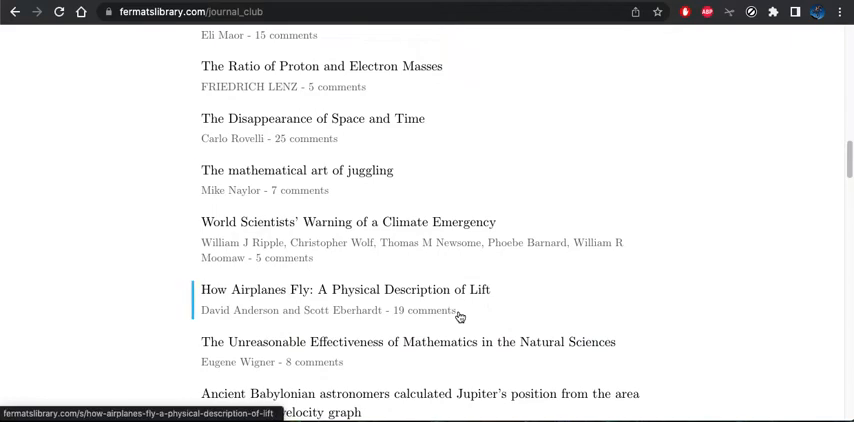
mouse_move(461, 323)
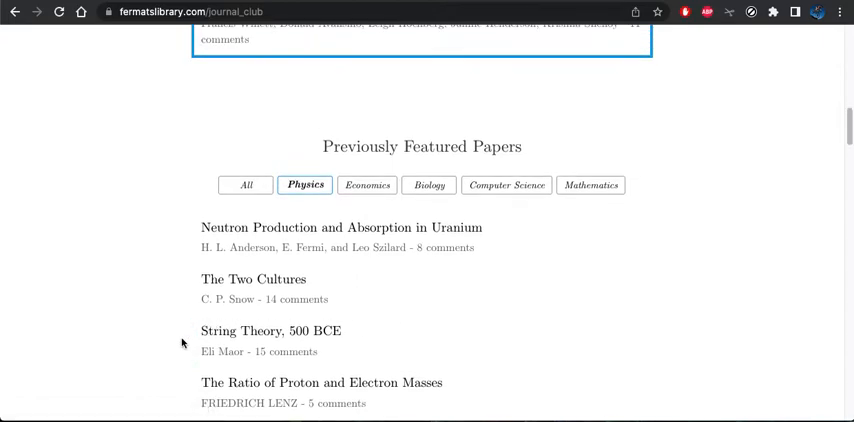
mouse_move(184, 335)
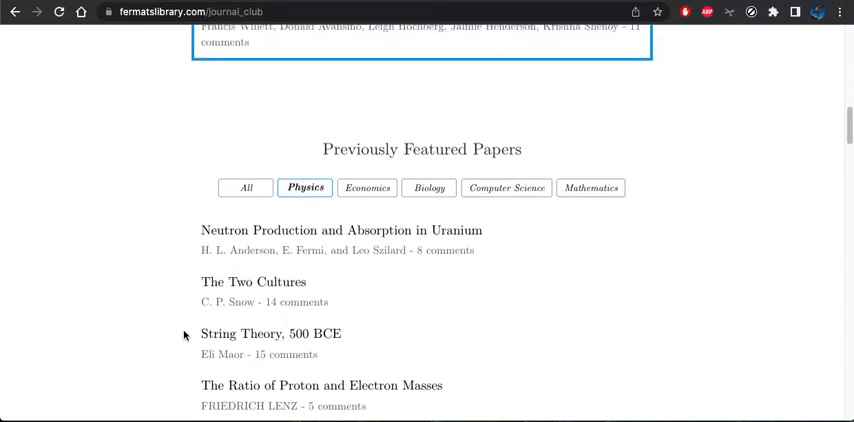
scroll("up", 3)
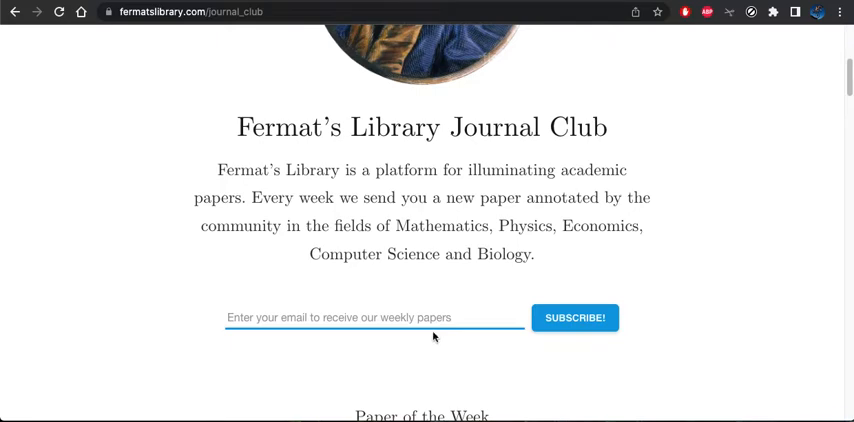
scroll("up", 3)
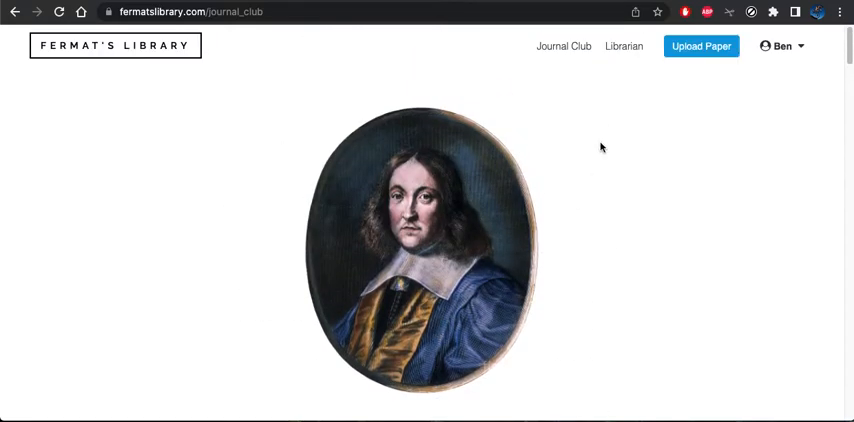
left_click(621, 46)
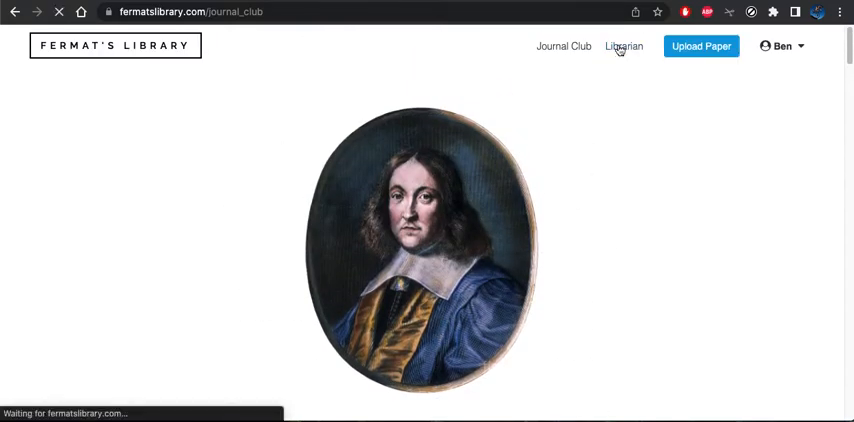
- Open the Librarian extension page and scroll down through its content
left_click(624, 46)
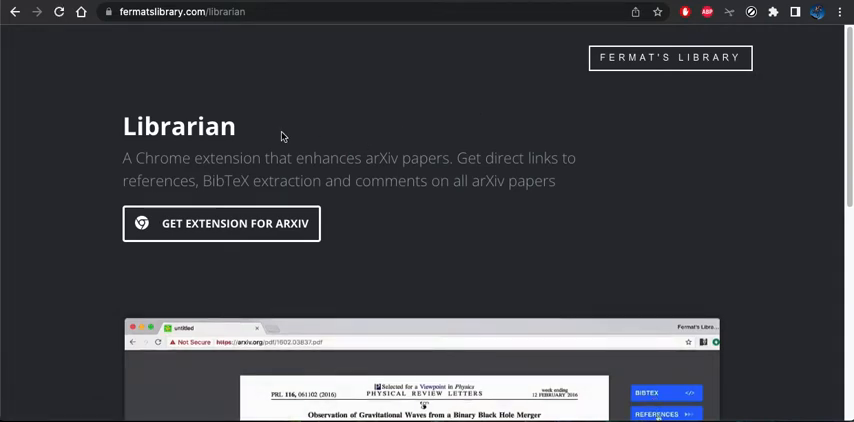
mouse_move(234, 228)
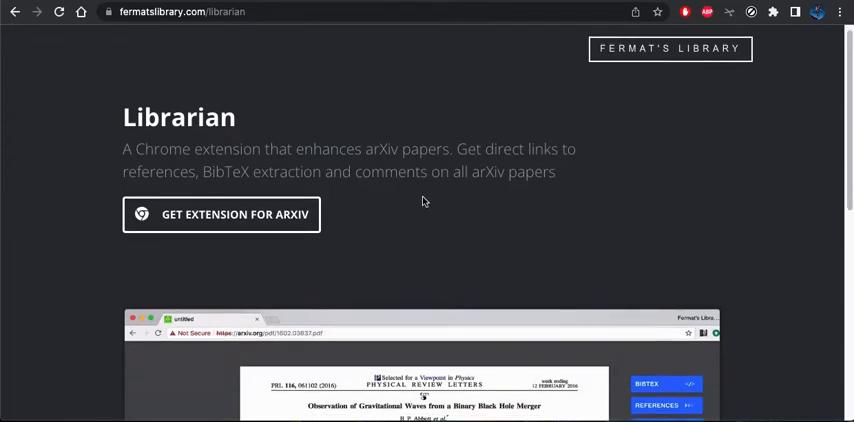
scroll("down", 3)
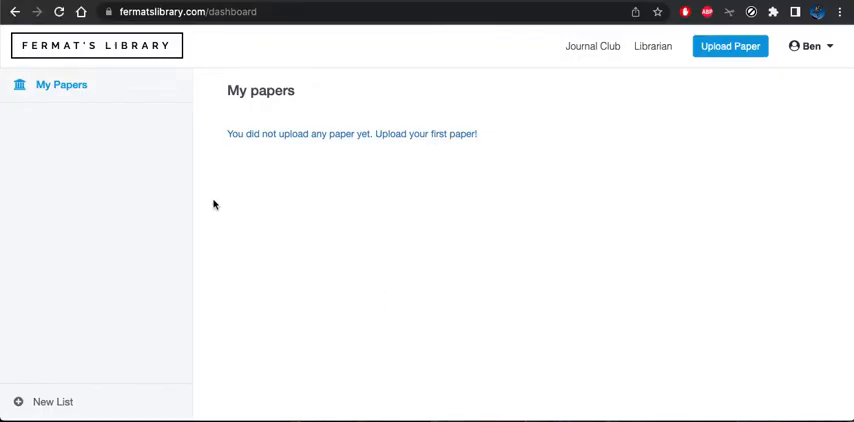
mouse_move(280, 159)
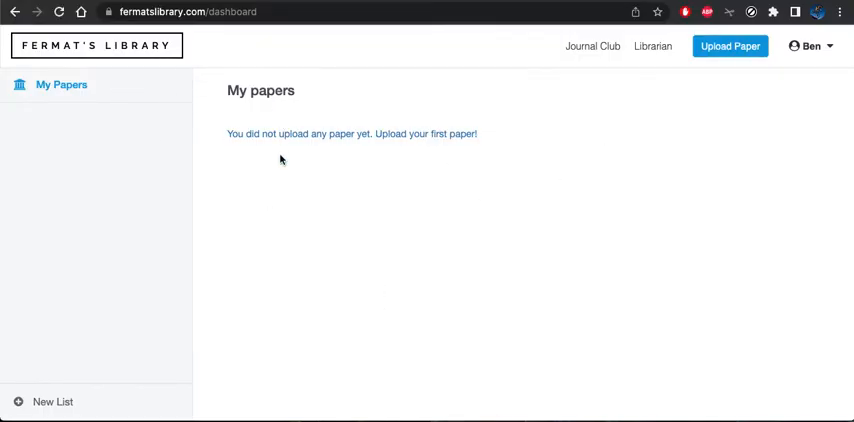
mouse_move(576, 137)
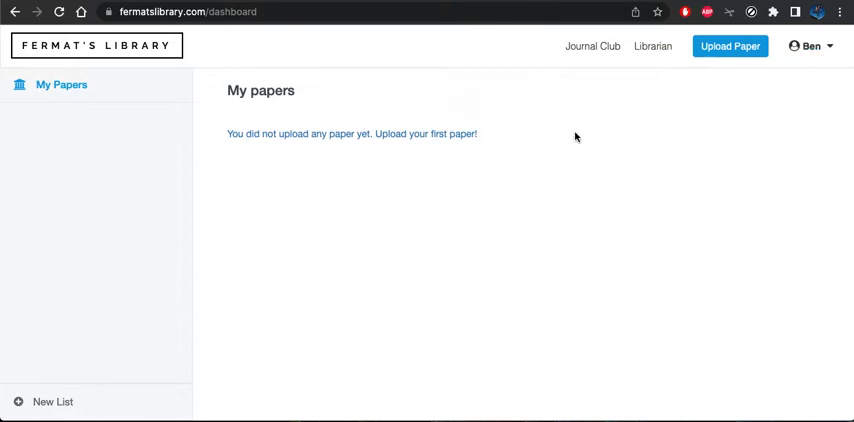
mouse_move(318, 135)
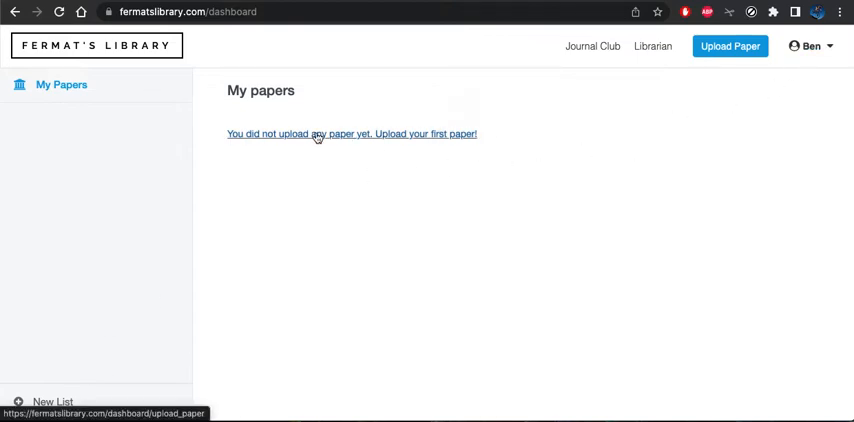
- Follow the 'Upload your first paper!' link on the empty dashboard
left_click(351, 133)
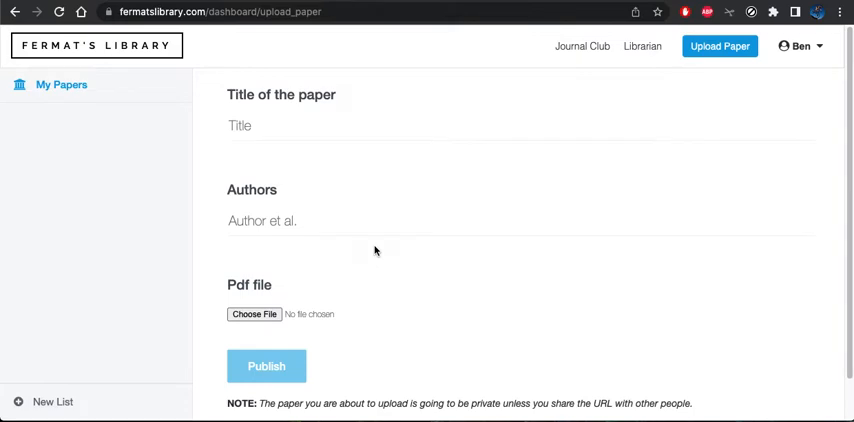
- Scroll through the unfilled upload form, then return to the My papers dashboard
scroll("down", 3)
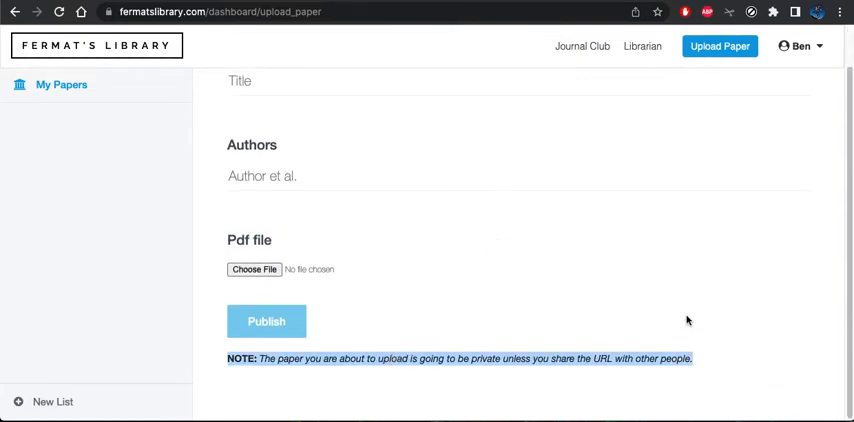
mouse_move(709, 312)
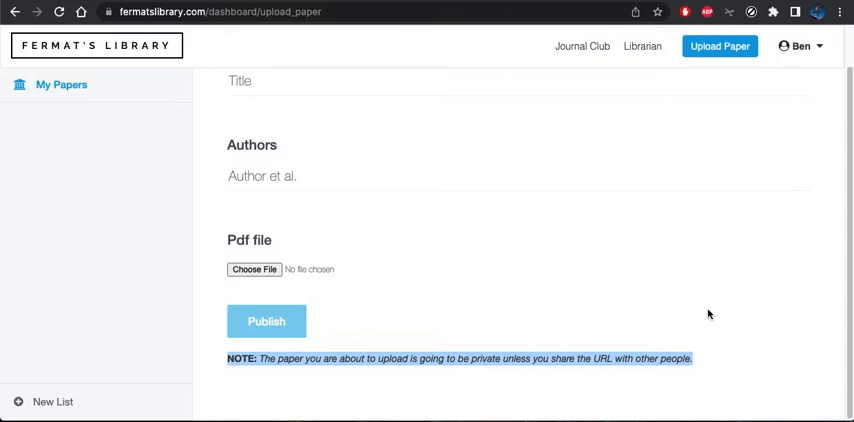
scroll("up", 3)
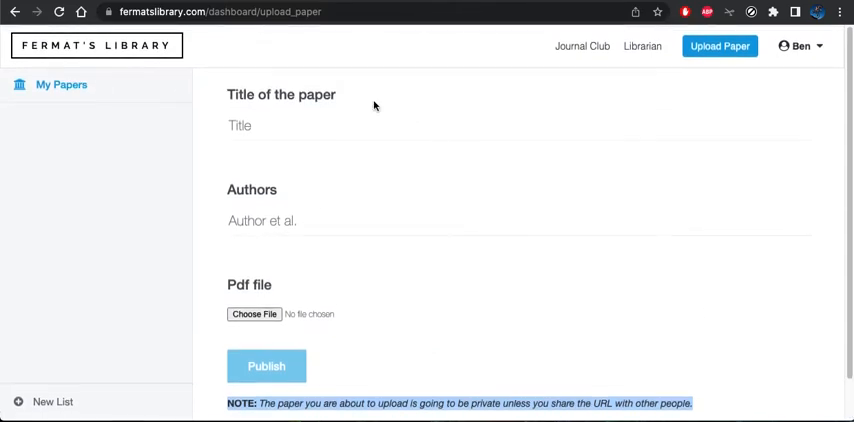
left_click(222, 11)
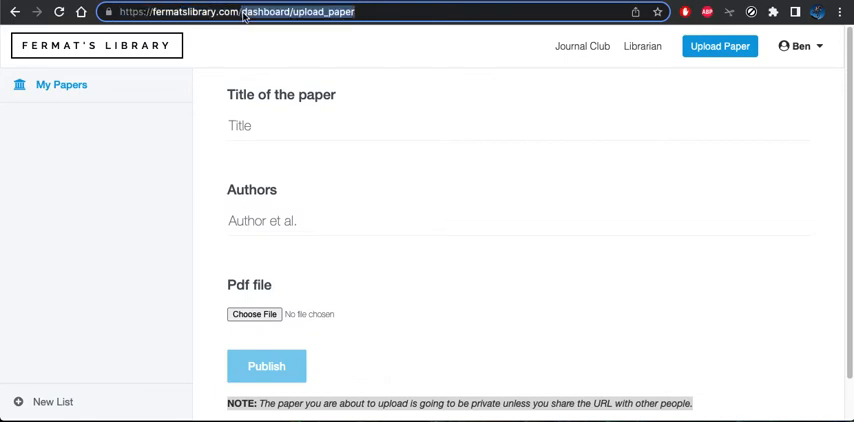
left_click(48, 84)
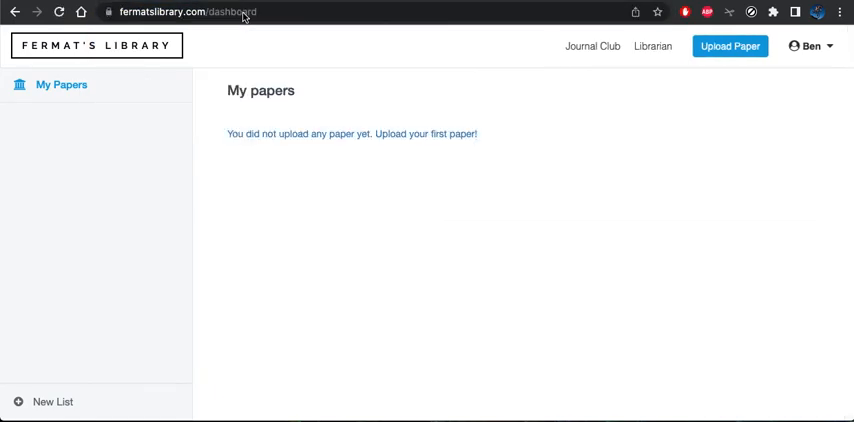